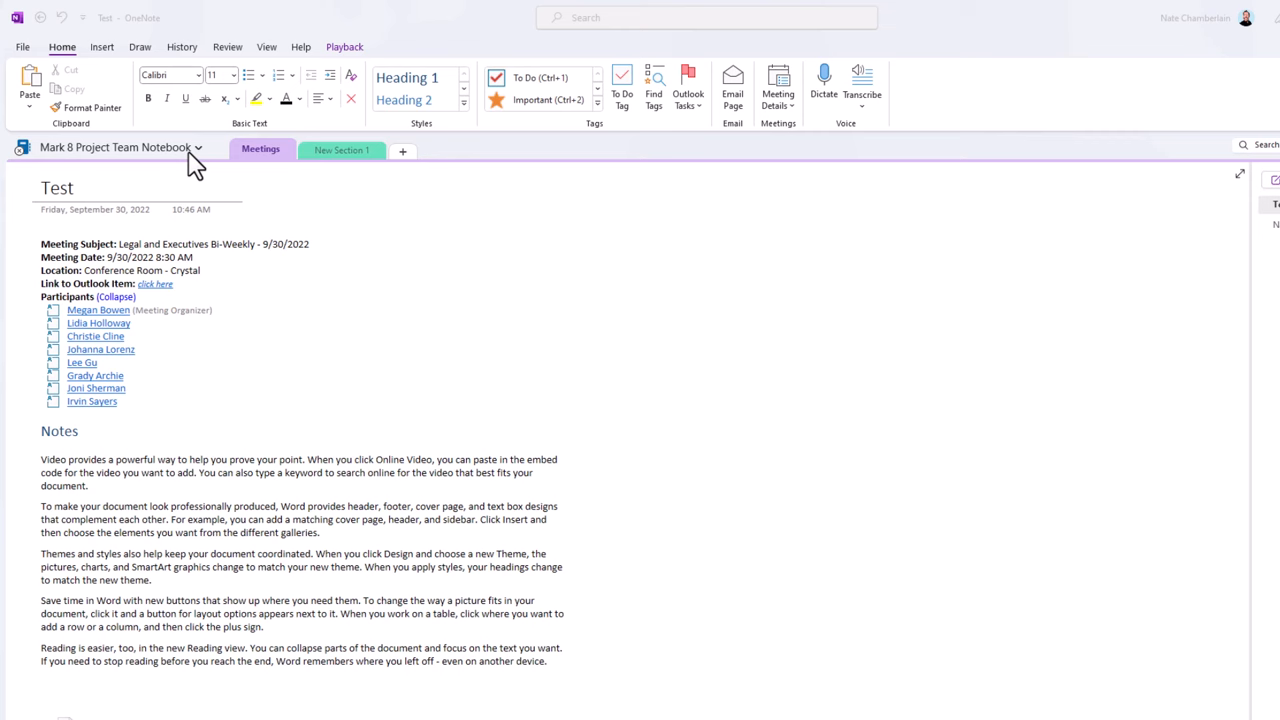
Show the notebook list with Megan @ Contoso and Mark 8 Project Team Notebook
left_click(196, 148)
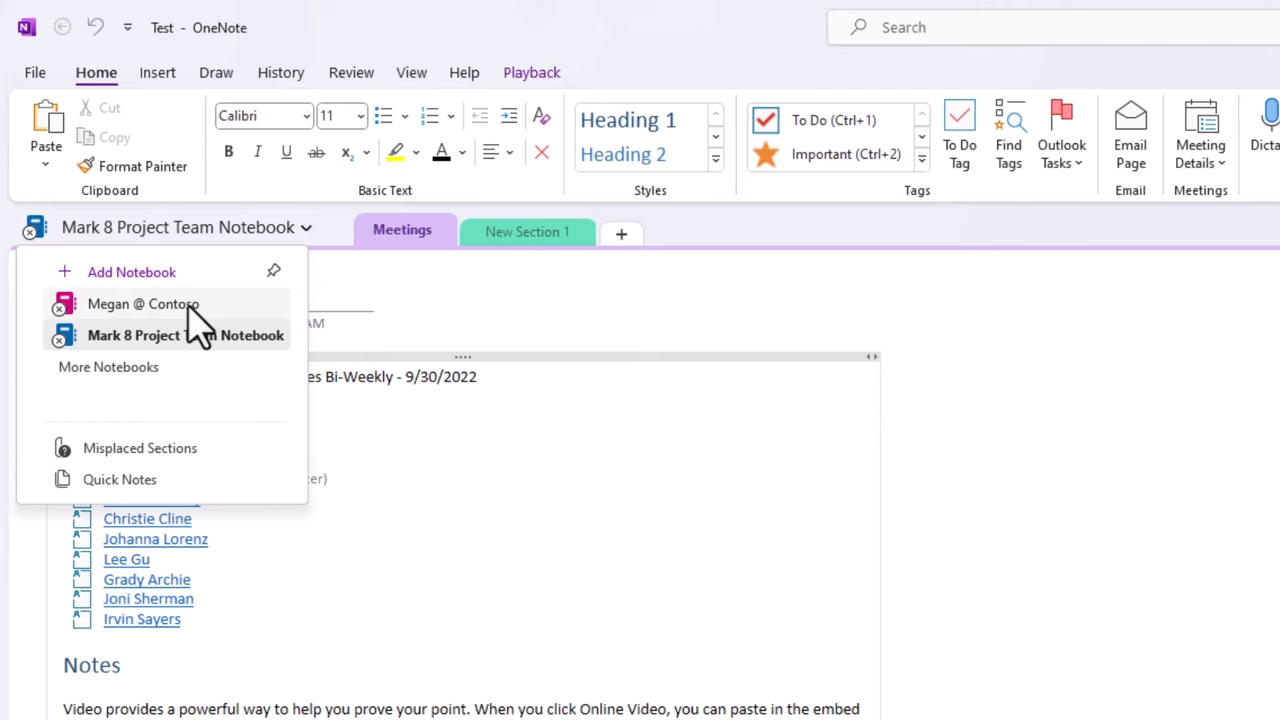
Pin the Notebooks pane to the left so both notebooks and their sections stay visible
left_click(144, 304)
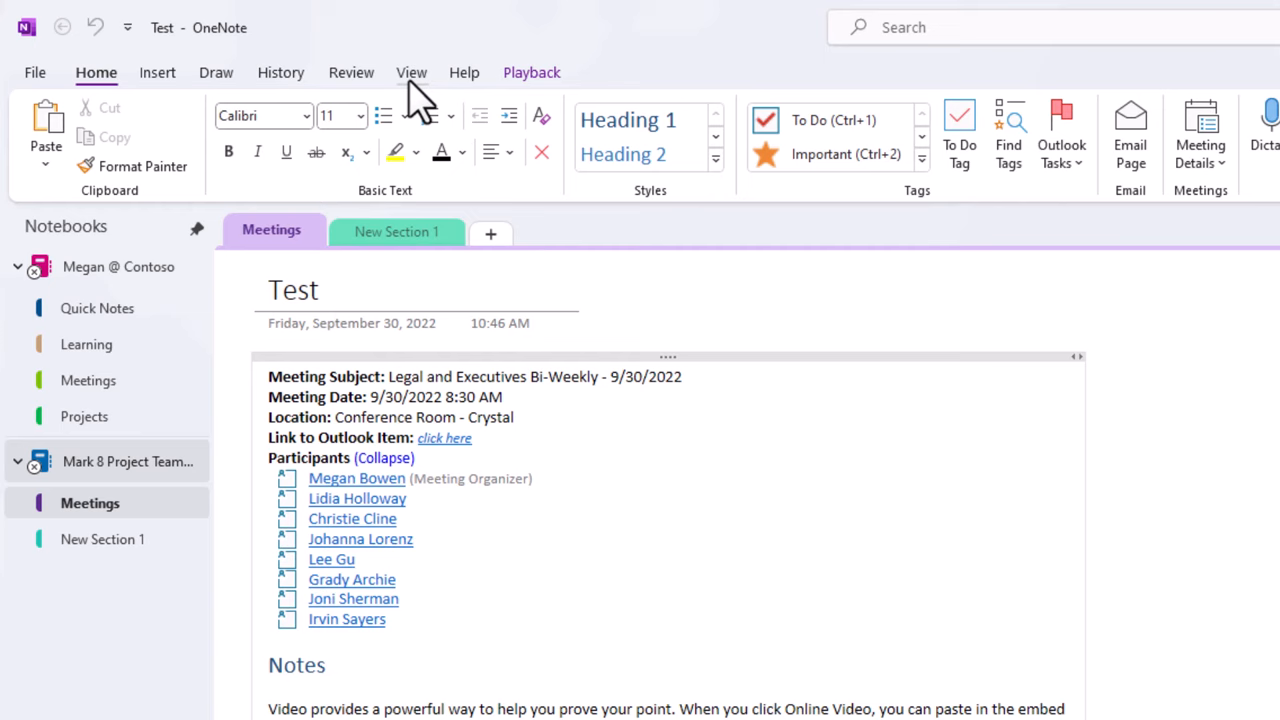
Reach the View ribbon where Tabs Layout offers Vertical and Horizontal Tabs
left_click(412, 72)
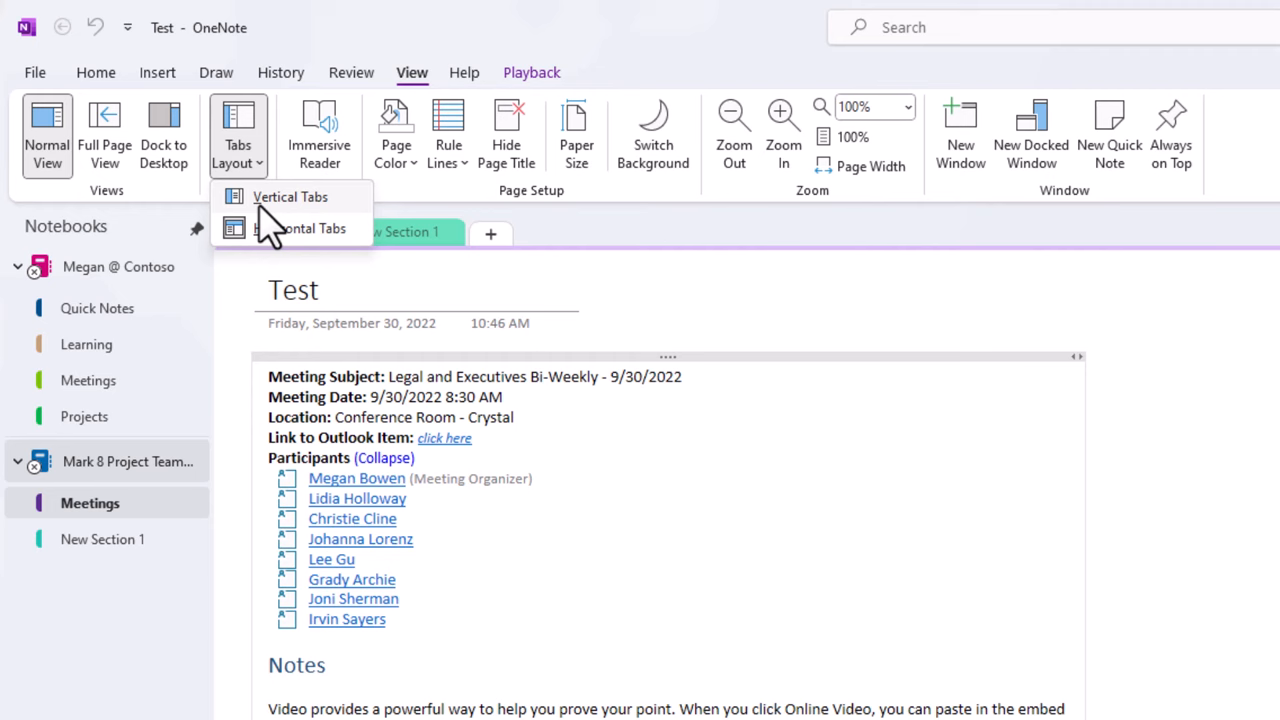